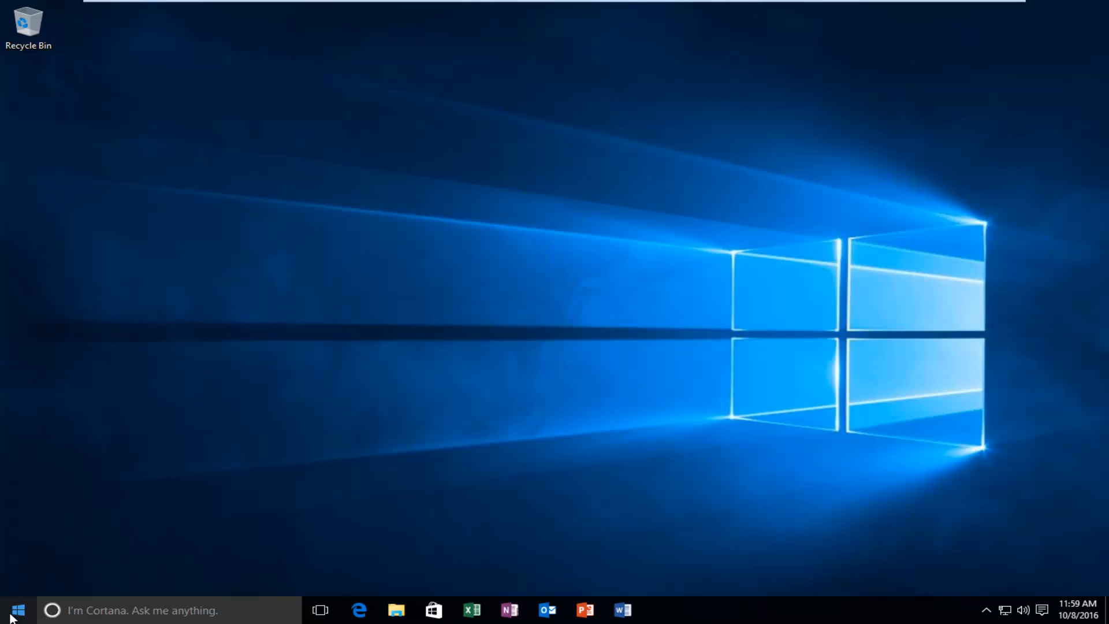
Step: Launch regedit from the Run dialog
{"action": "right_click", "coordinate": [18, 610]}
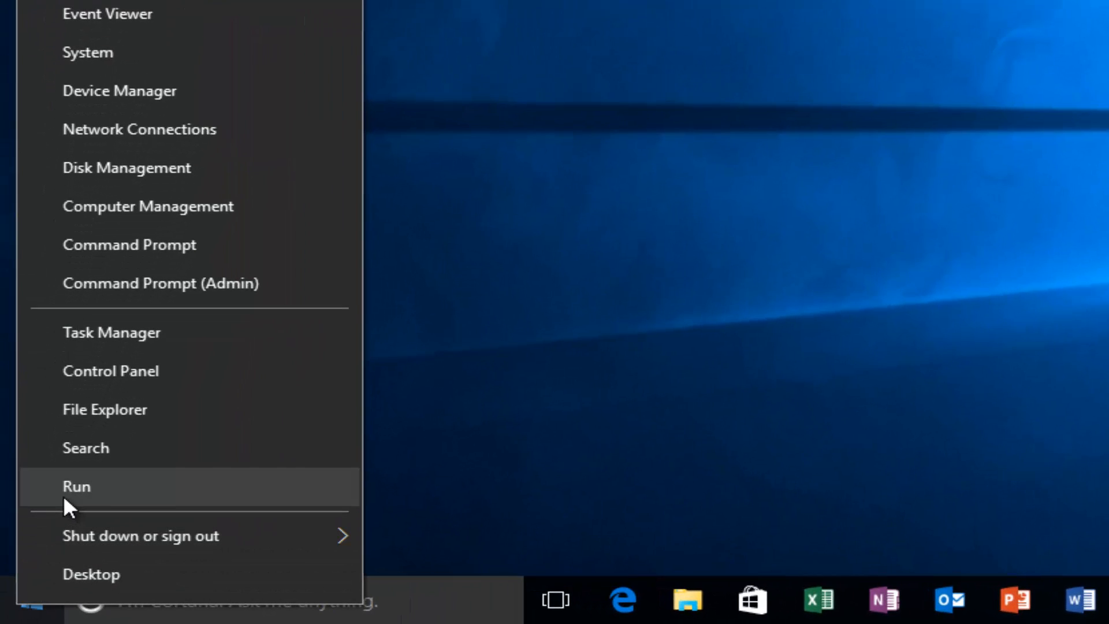
{"action": "left_click", "coordinate": [76, 486]}
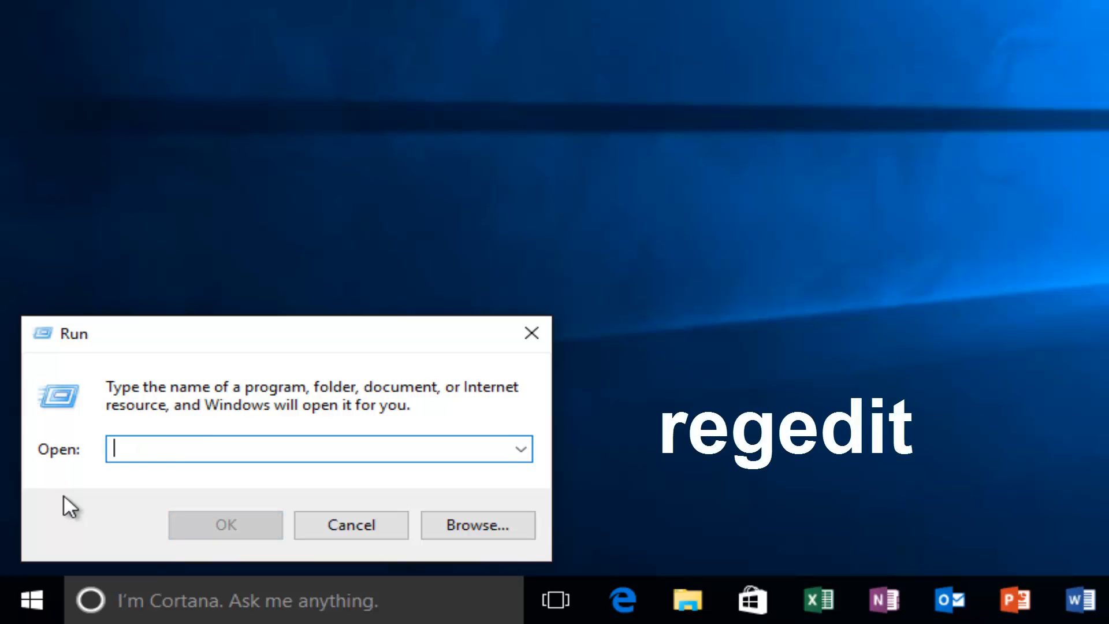
{"action": "type", "text": "regedit"}
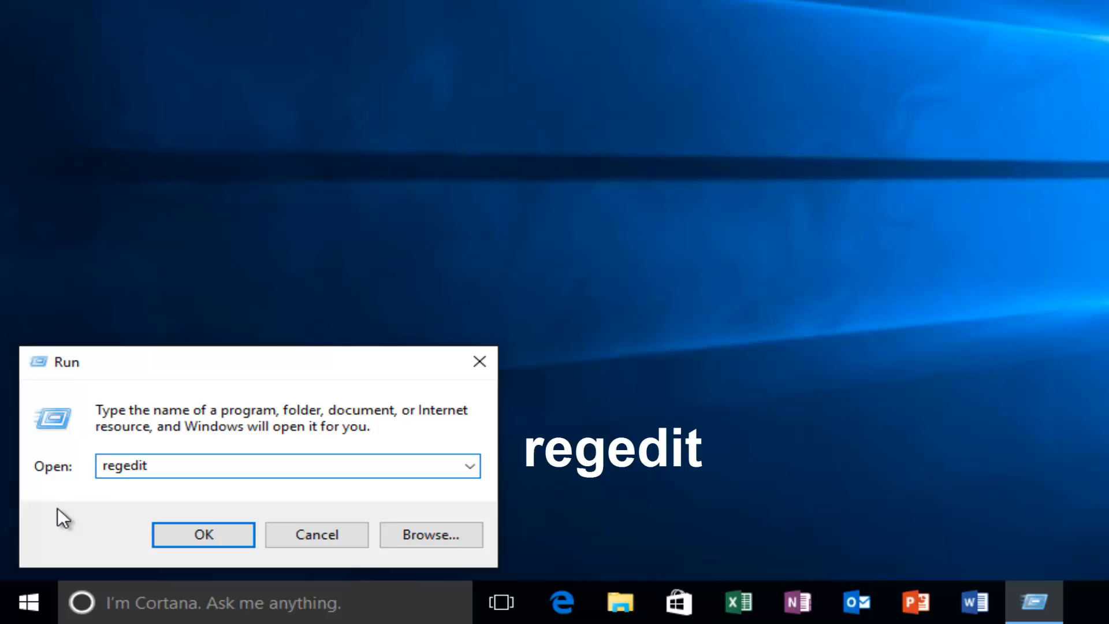
{"action": "left_click", "coordinate": [202, 533]}
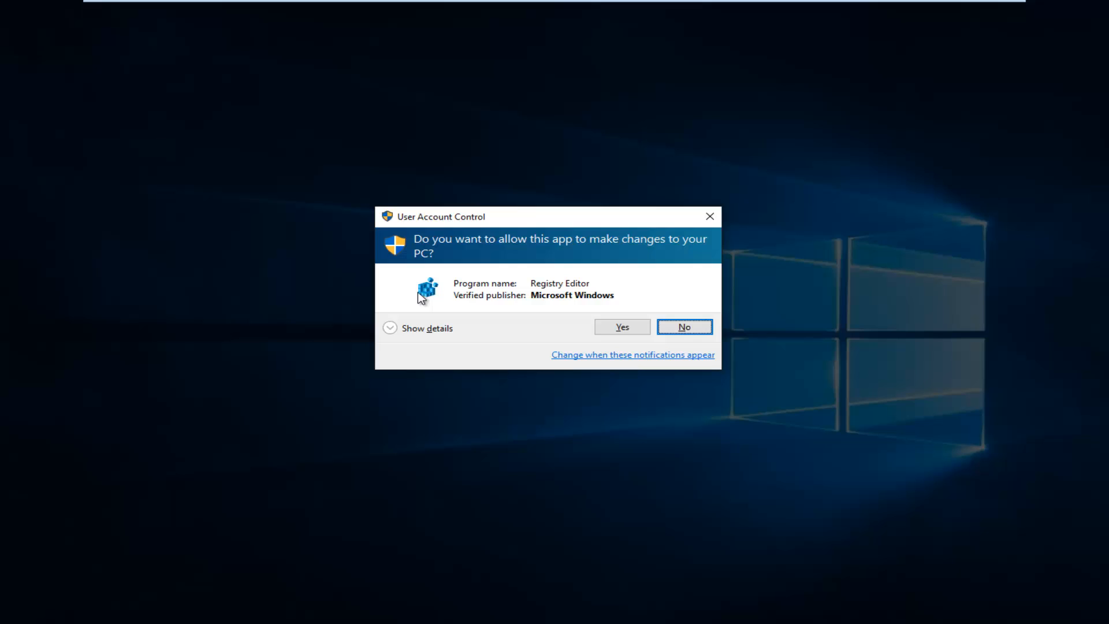
{"action": "mouse_move", "coordinate": [435, 308]}
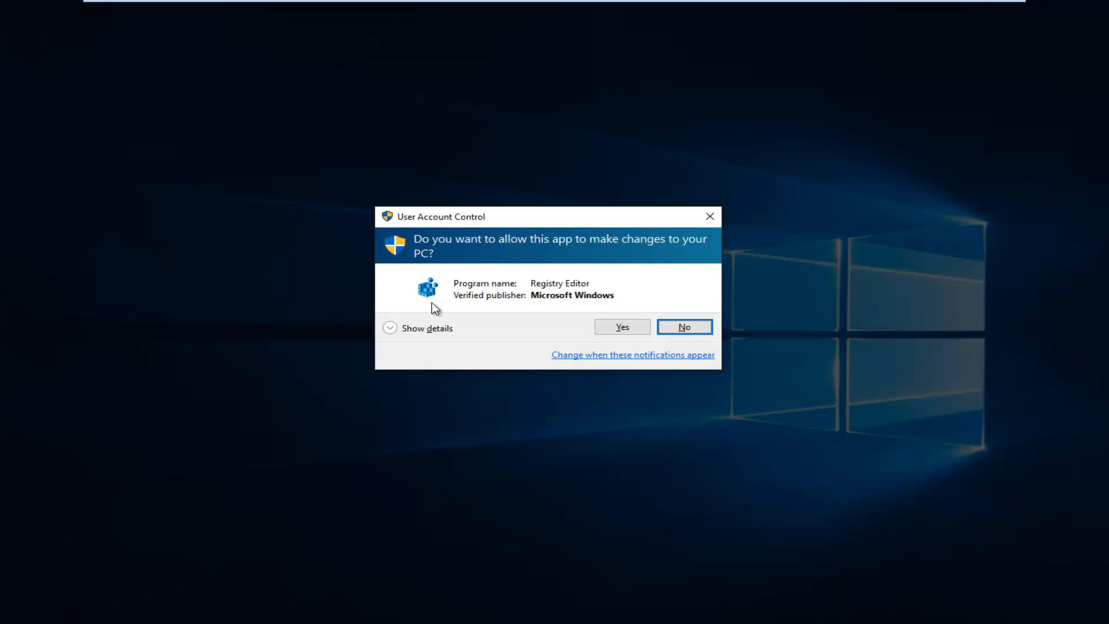
{"action": "mouse_move", "coordinate": [550, 283]}
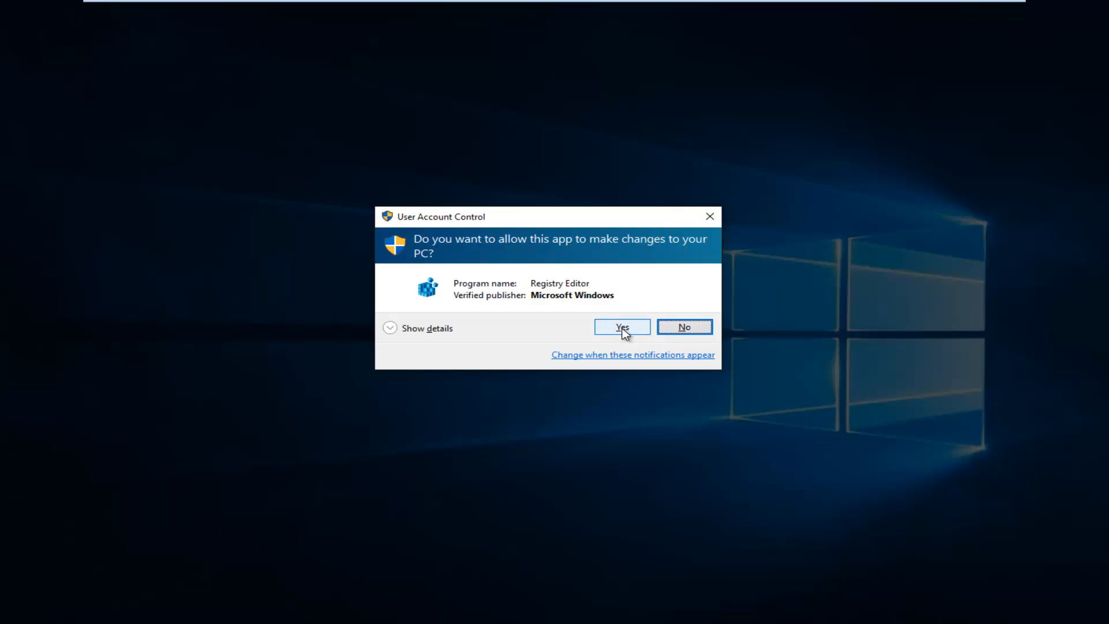
Step: Approve the User Account Control prompt so Registry Editor opens
{"action": "left_click", "coordinate": [621, 327]}
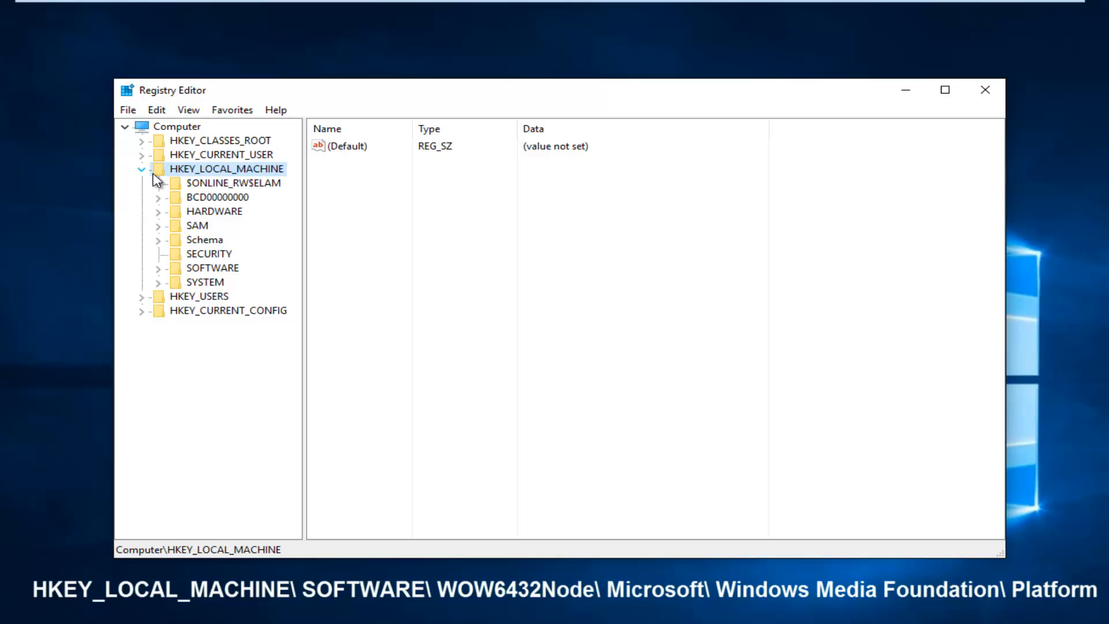
Step: Navigate to SOFTWARE\WOW6432Node\Microsoft\Windows Media Foundations\Platform and select its value list
{"action": "left_click", "coordinate": [173, 267]}
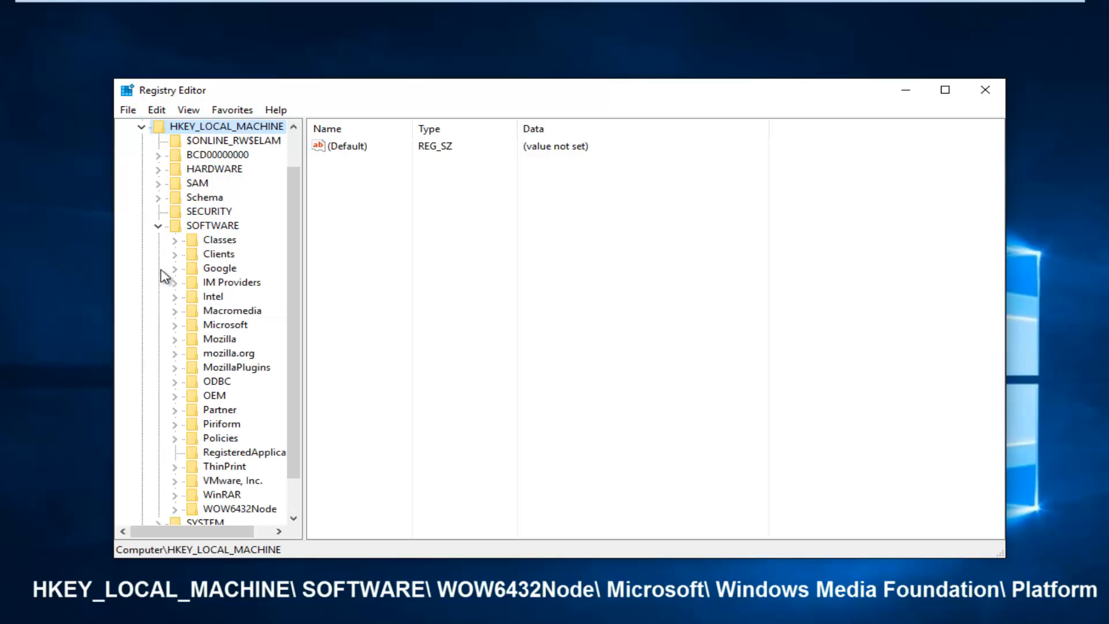
{"action": "scroll", "scroll_direction": "down", "scroll_amount": 3}
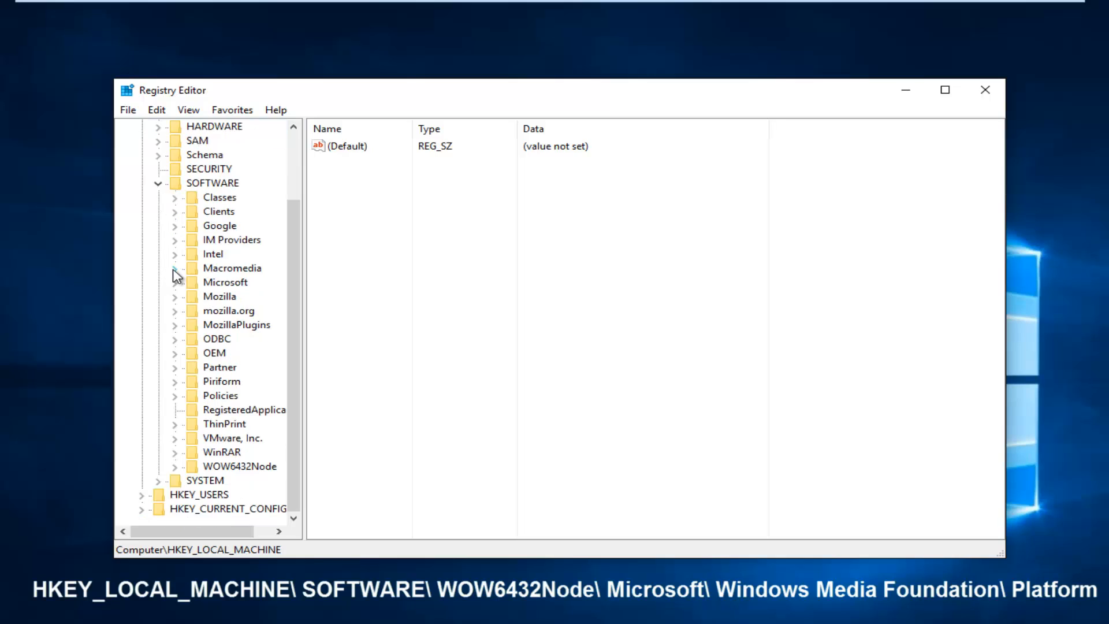
{"action": "mouse_move", "coordinate": [223, 476]}
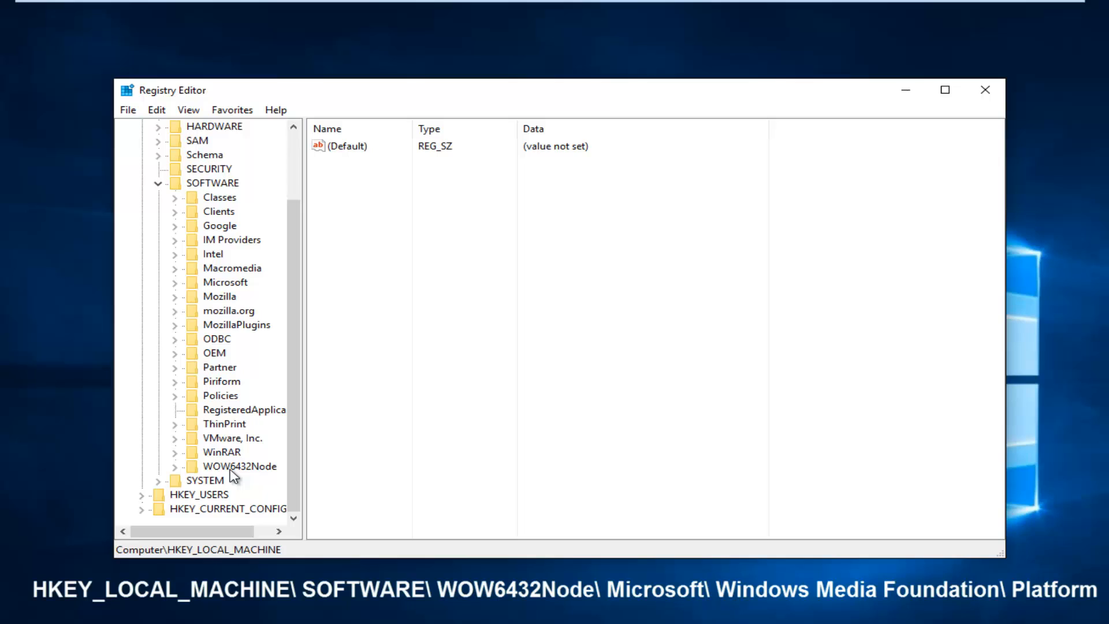
{"action": "left_click", "coordinate": [174, 466]}
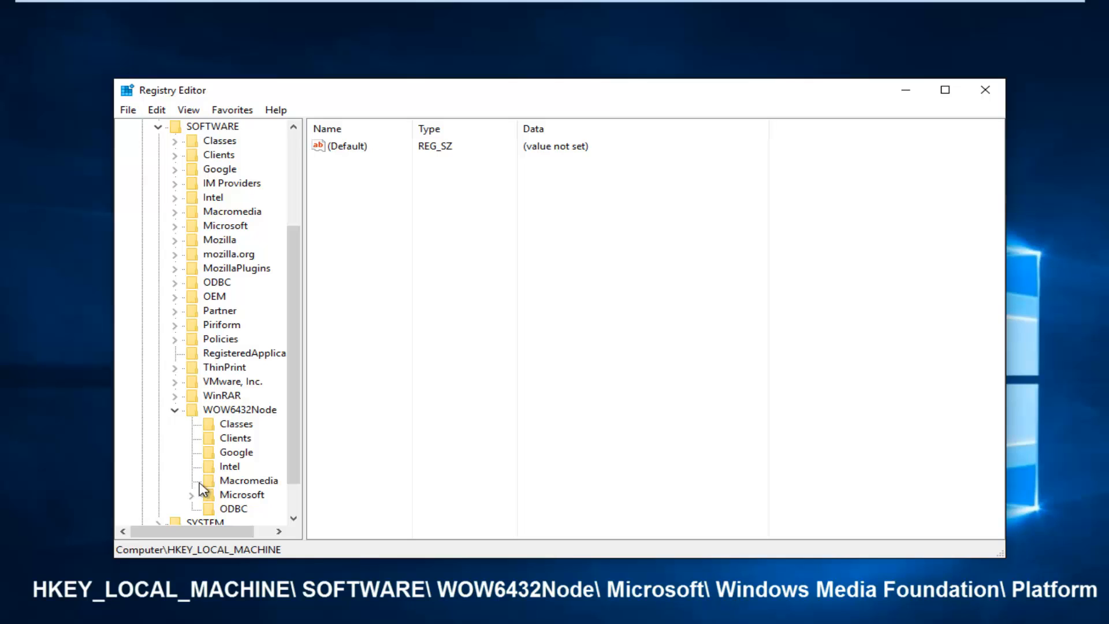
{"action": "mouse_move", "coordinate": [196, 503]}
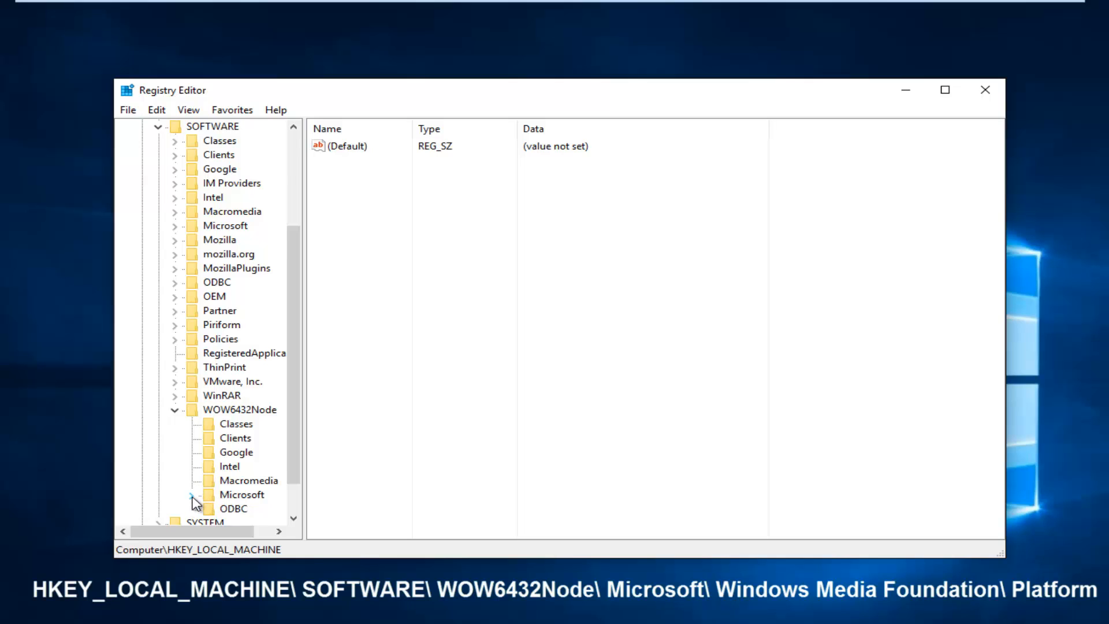
{"action": "left_click", "coordinate": [190, 494]}
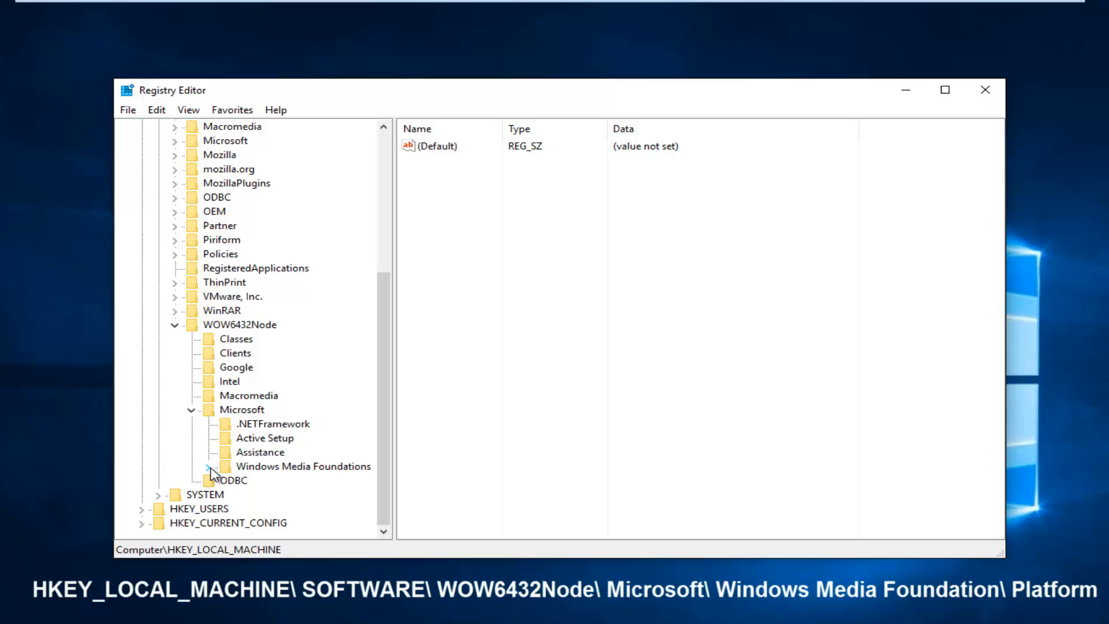
{"action": "left_click", "coordinate": [205, 466]}
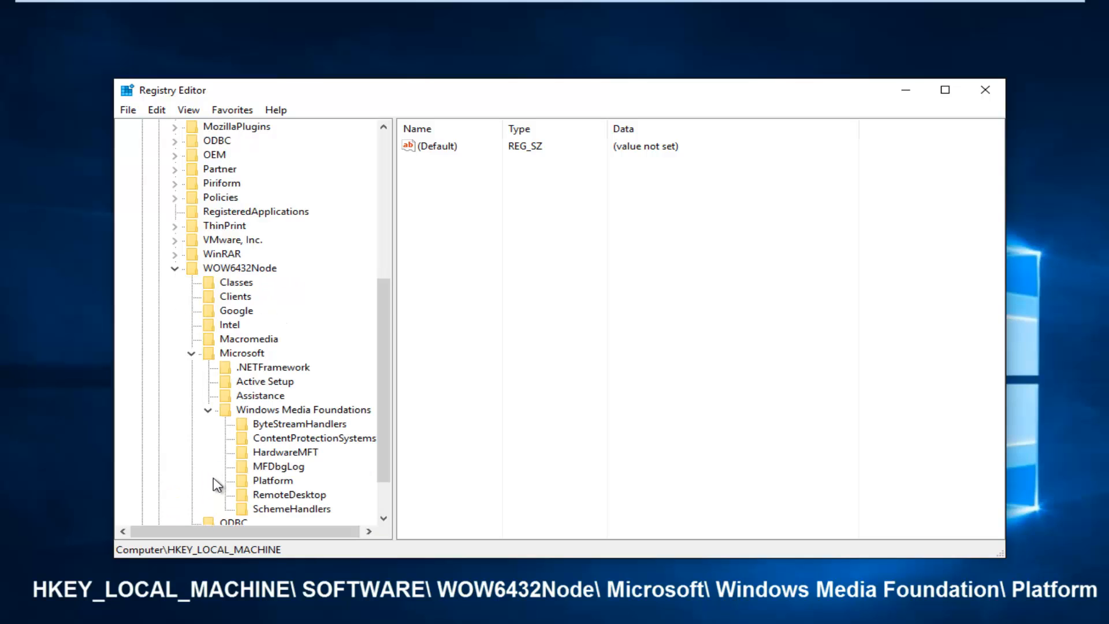
{"action": "mouse_move", "coordinate": [265, 486]}
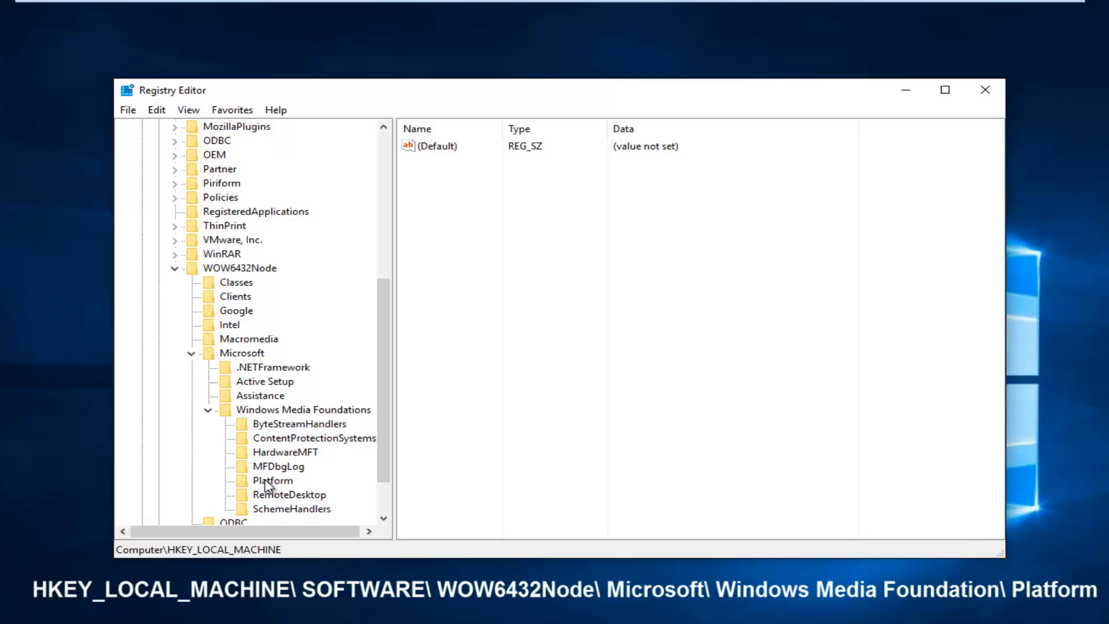
{"action": "left_click", "coordinate": [272, 480]}
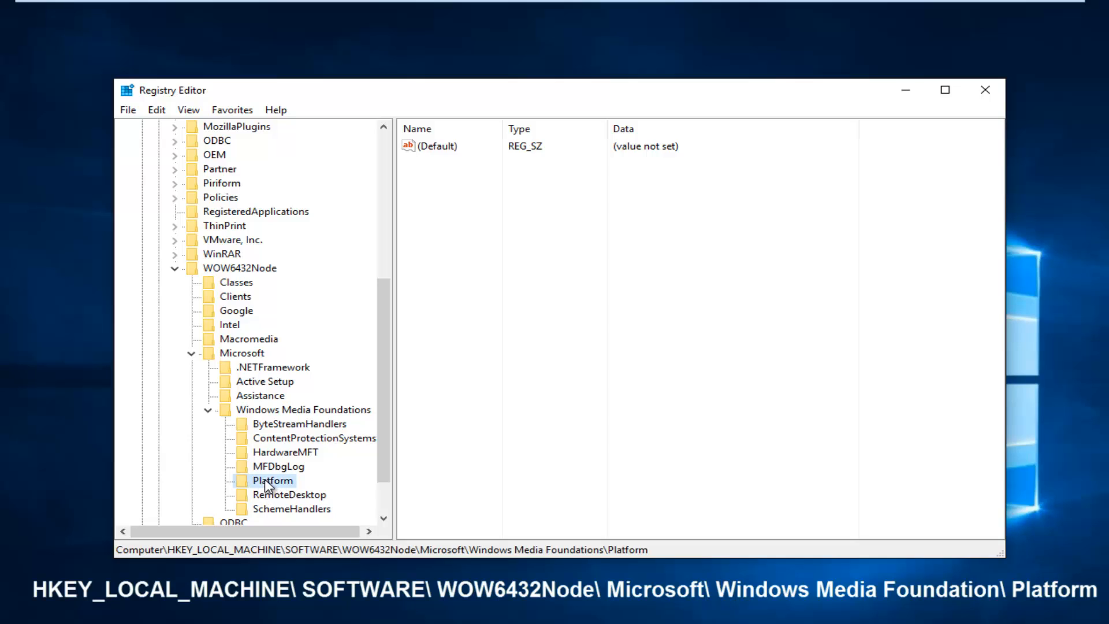
{"action": "left_click", "coordinate": [435, 146]}
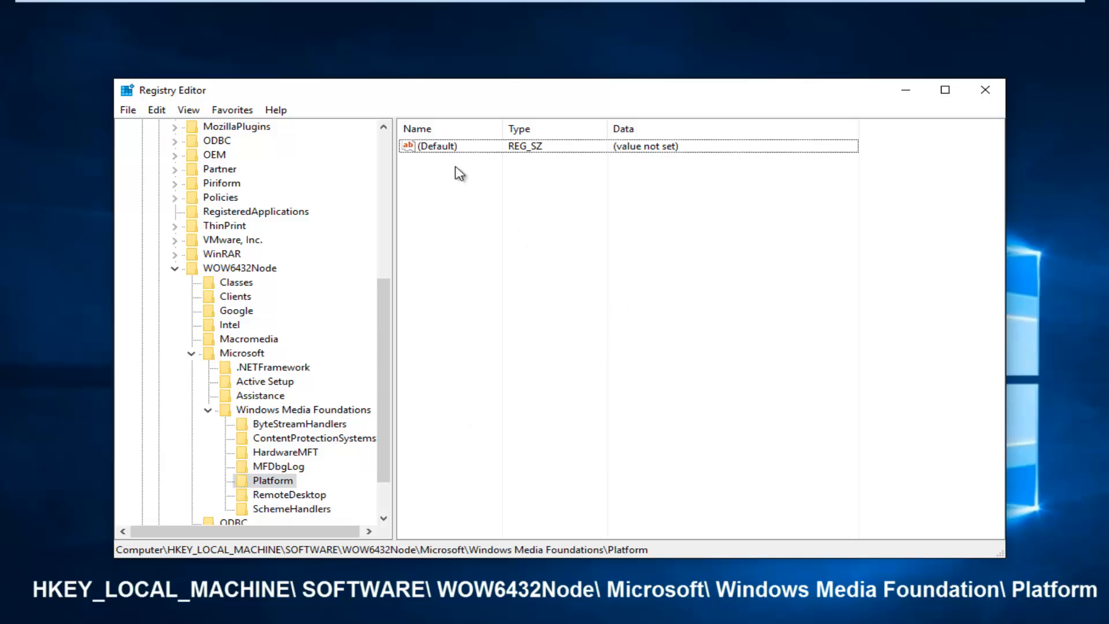
{"action": "mouse_move", "coordinate": [569, 274]}
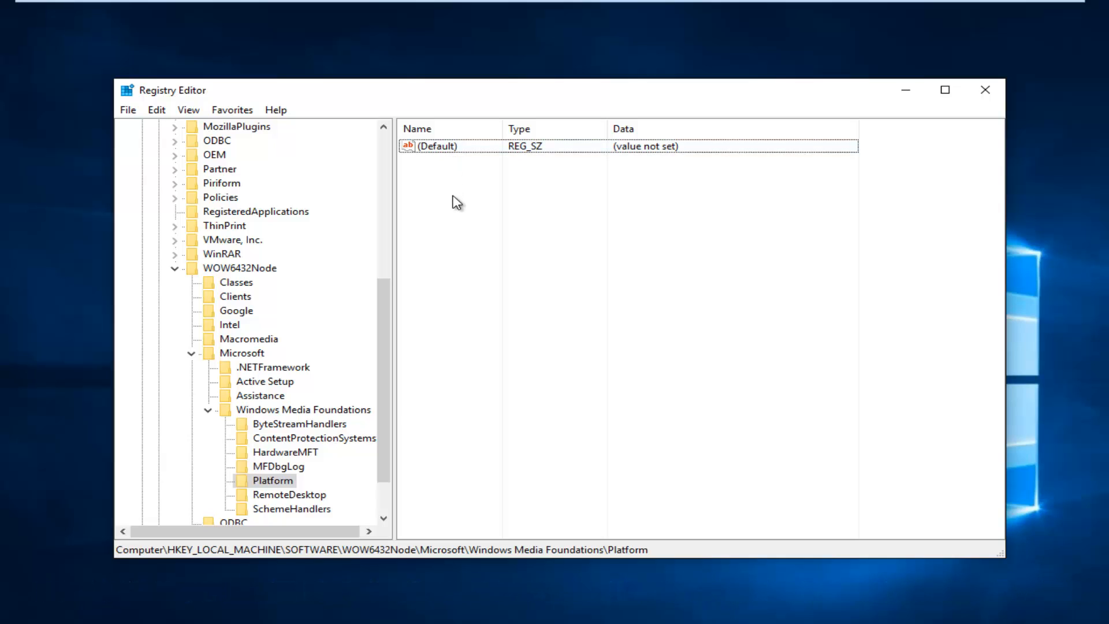
Step: Add a DWORD (32-bit) value named EnableFrameServerMode to the Platform key
{"action": "right_click", "coordinate": [456, 201]}
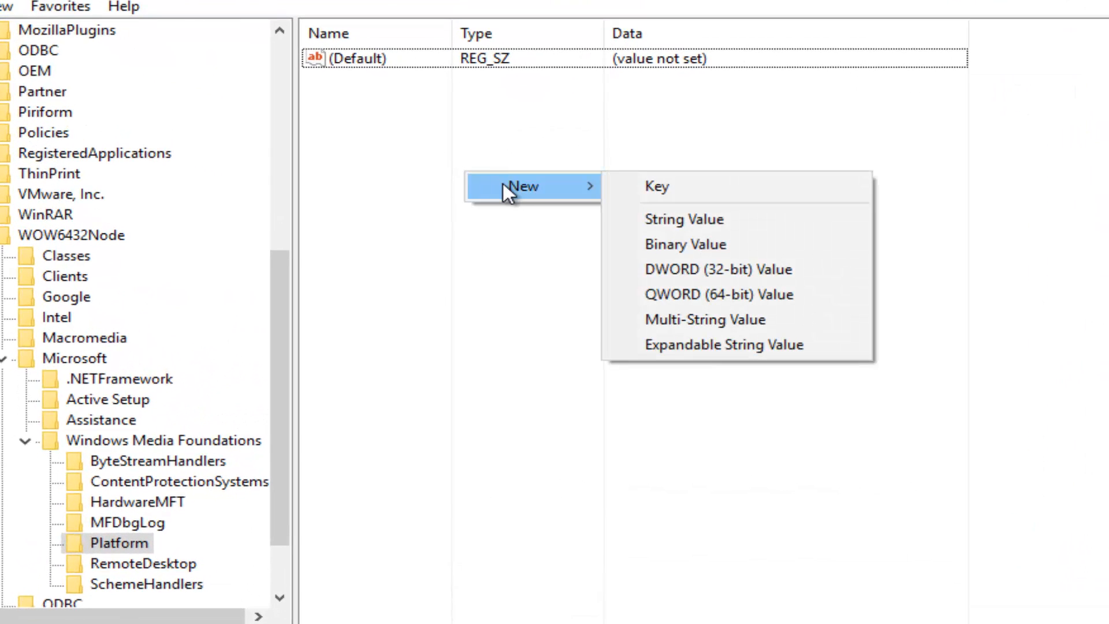
{"action": "mouse_move", "coordinate": [717, 269]}
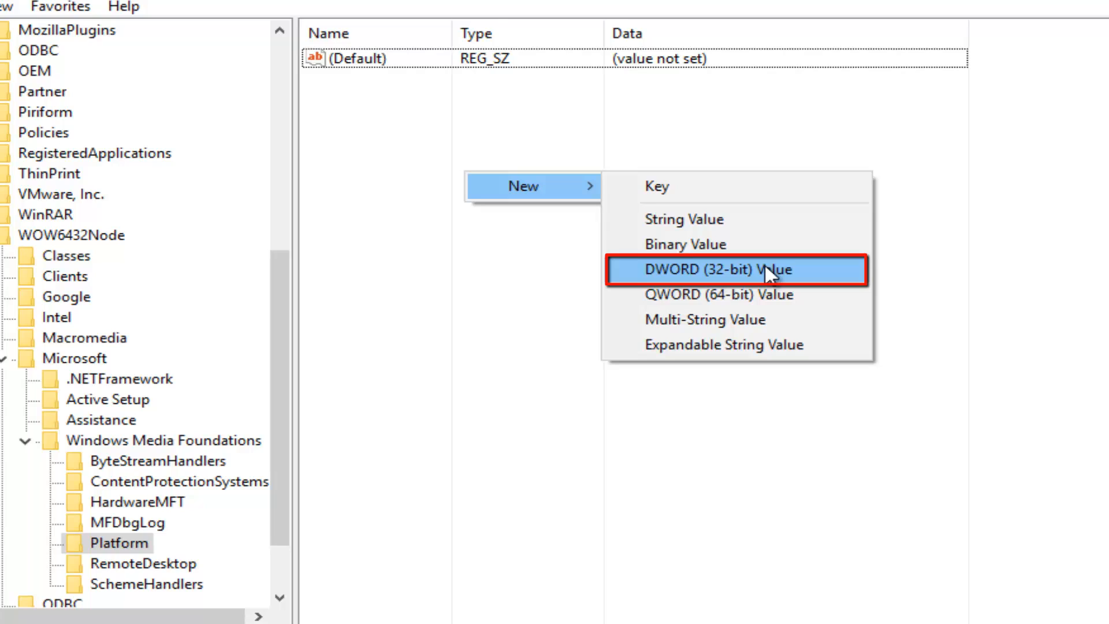
{"action": "mouse_move", "coordinate": [718, 275]}
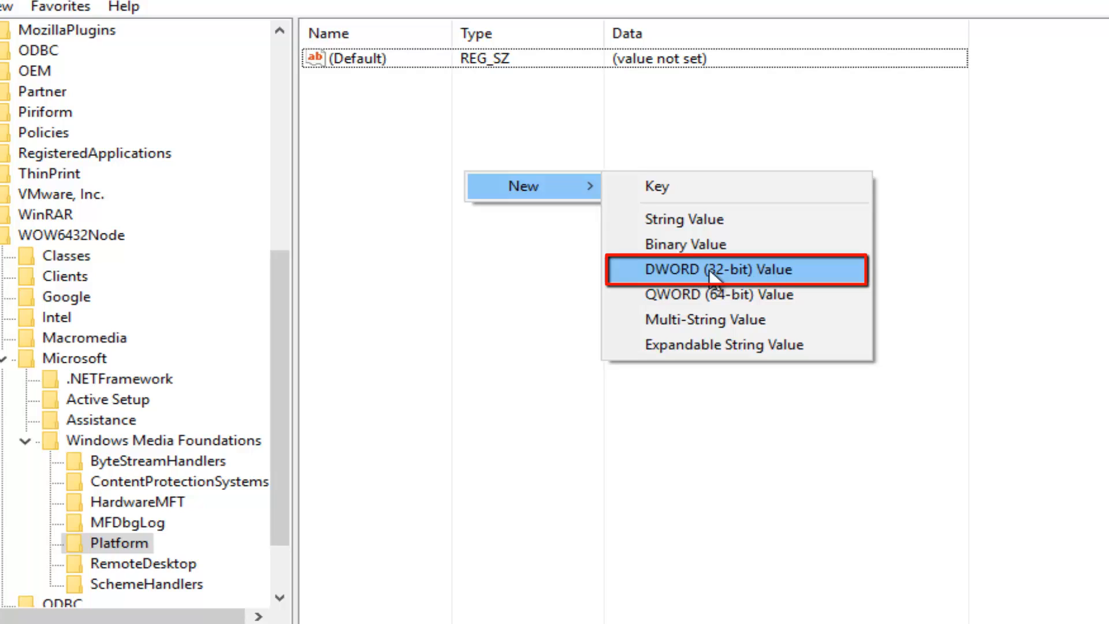
{"action": "mouse_move", "coordinate": [721, 276]}
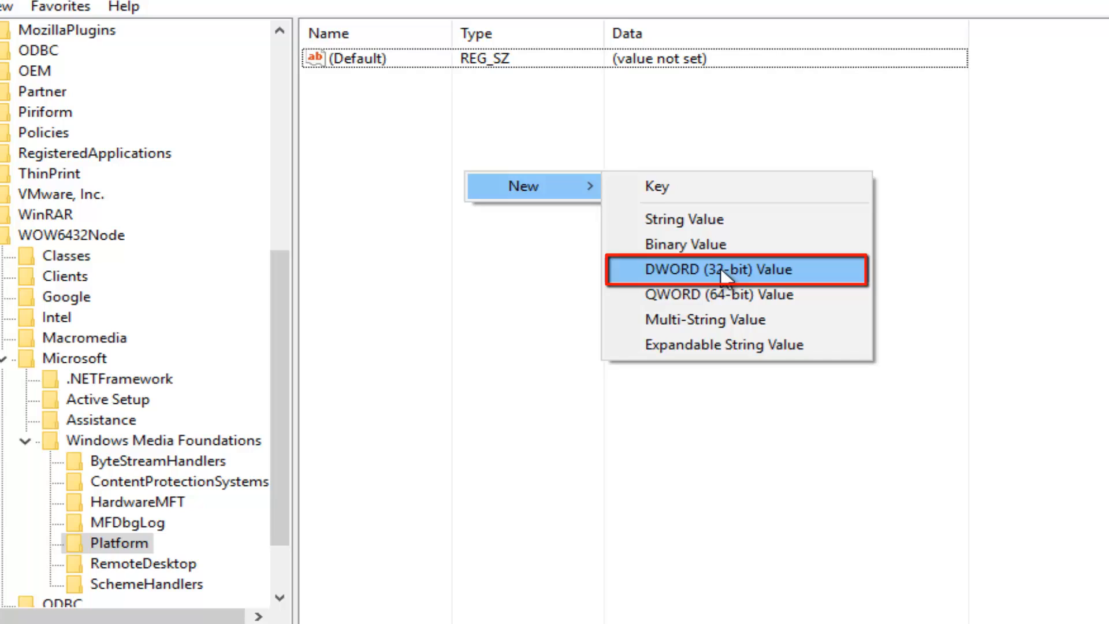
{"action": "left_click", "coordinate": [716, 270]}
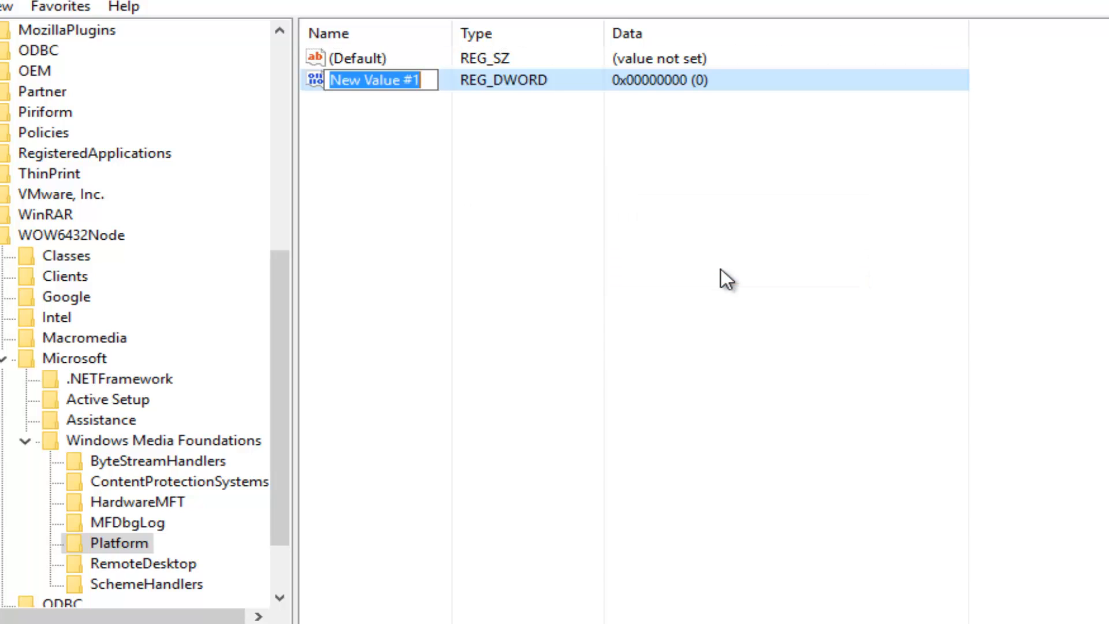
{"action": "type", "text": "EnableFrameSer"}
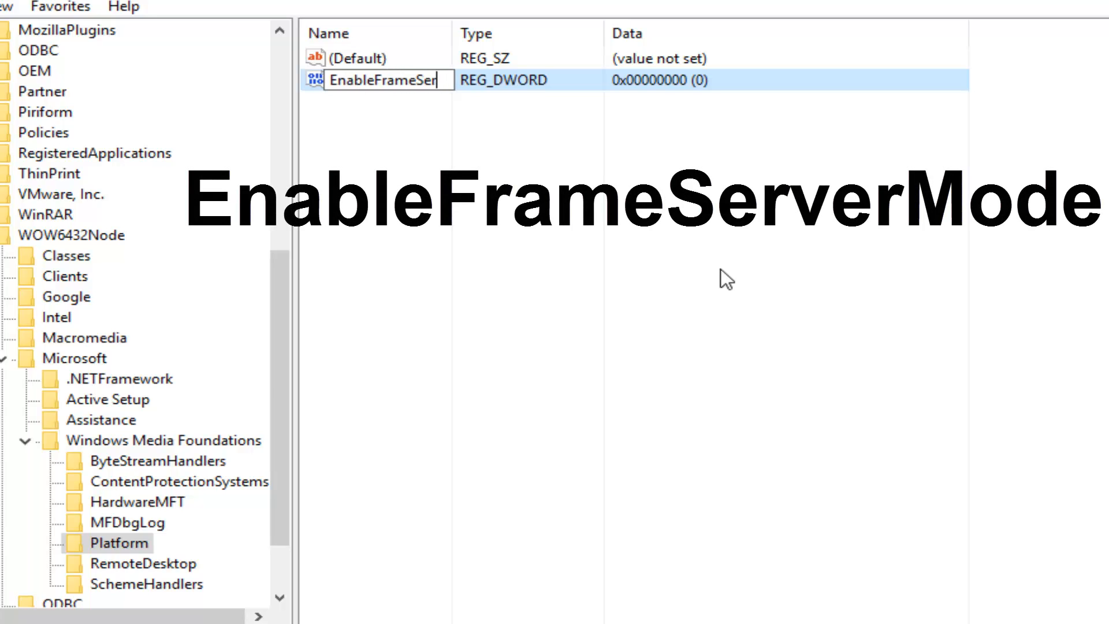
{"action": "type", "text": "verMode"}
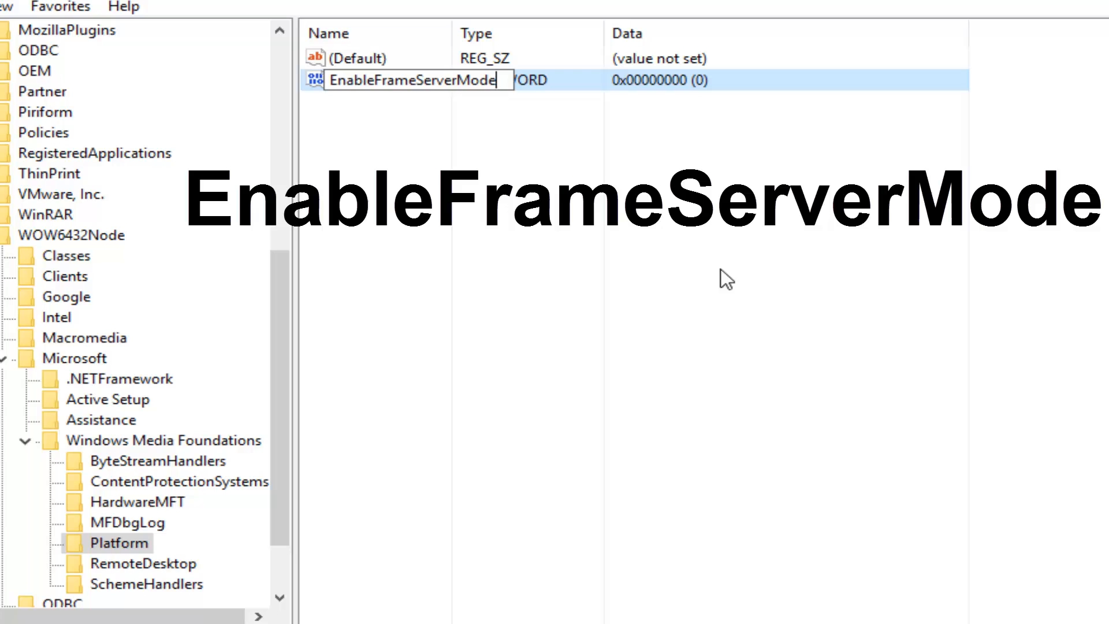
{"action": "key", "text": "Return"}
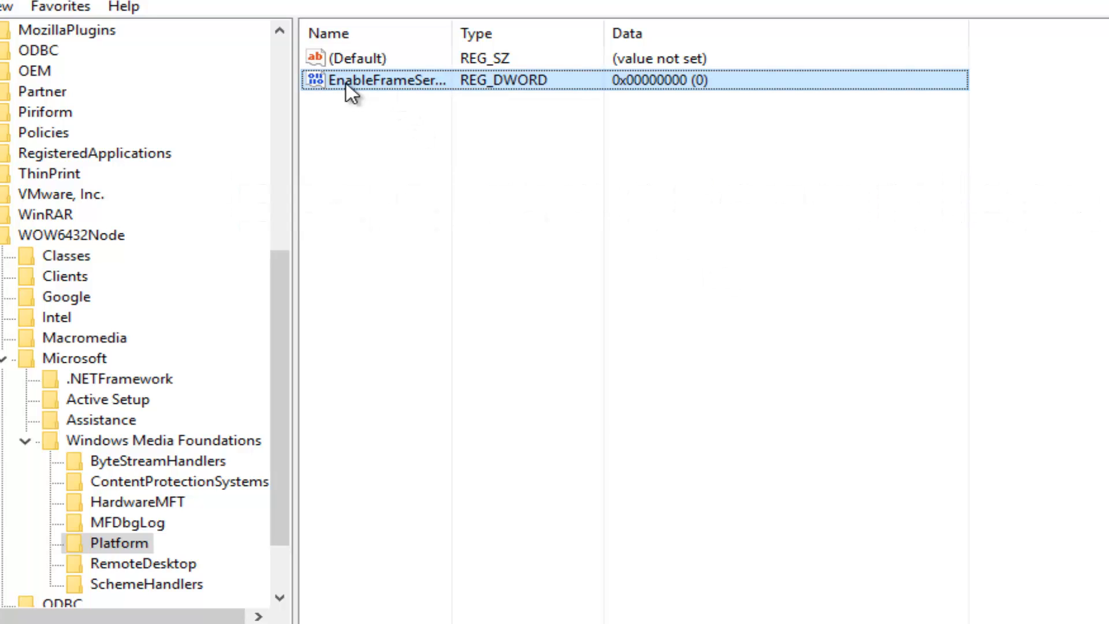
{"action": "double_click", "coordinate": [381, 80]}
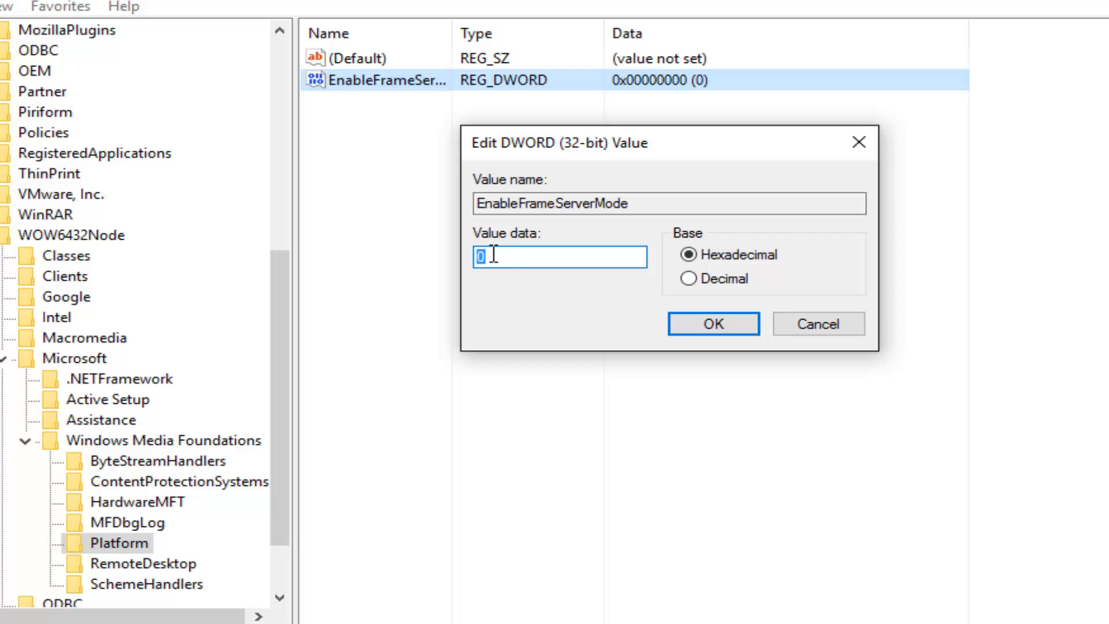
{"action": "mouse_move", "coordinate": [555, 289]}
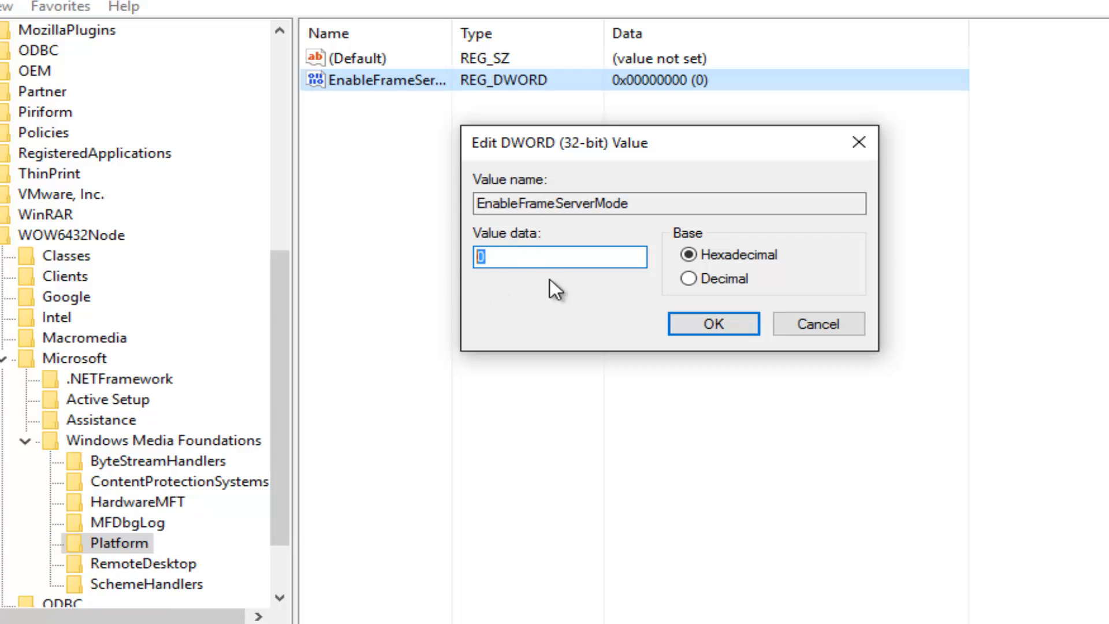
{"action": "mouse_move", "coordinate": [610, 258]}
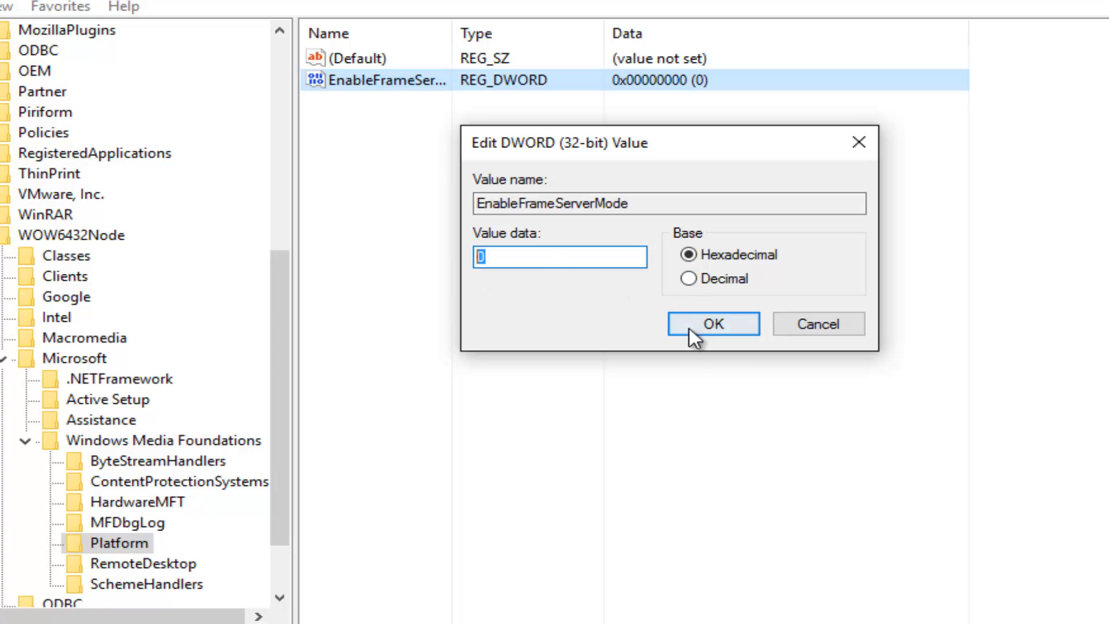
{"action": "left_click", "coordinate": [711, 323]}
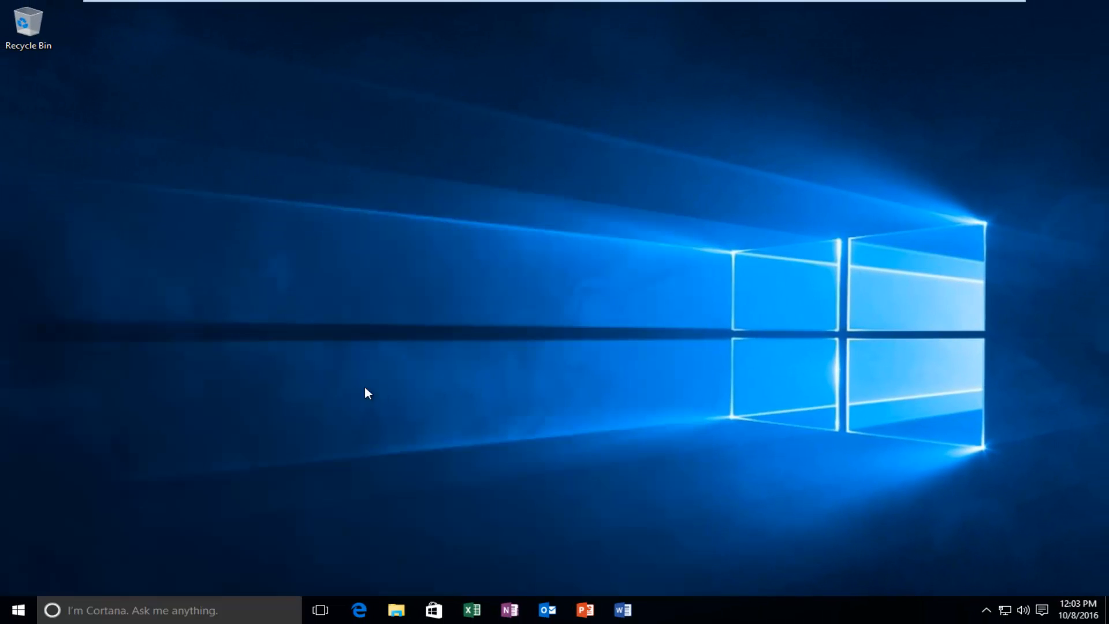
{"action": "mouse_move", "coordinate": [328, 393]}
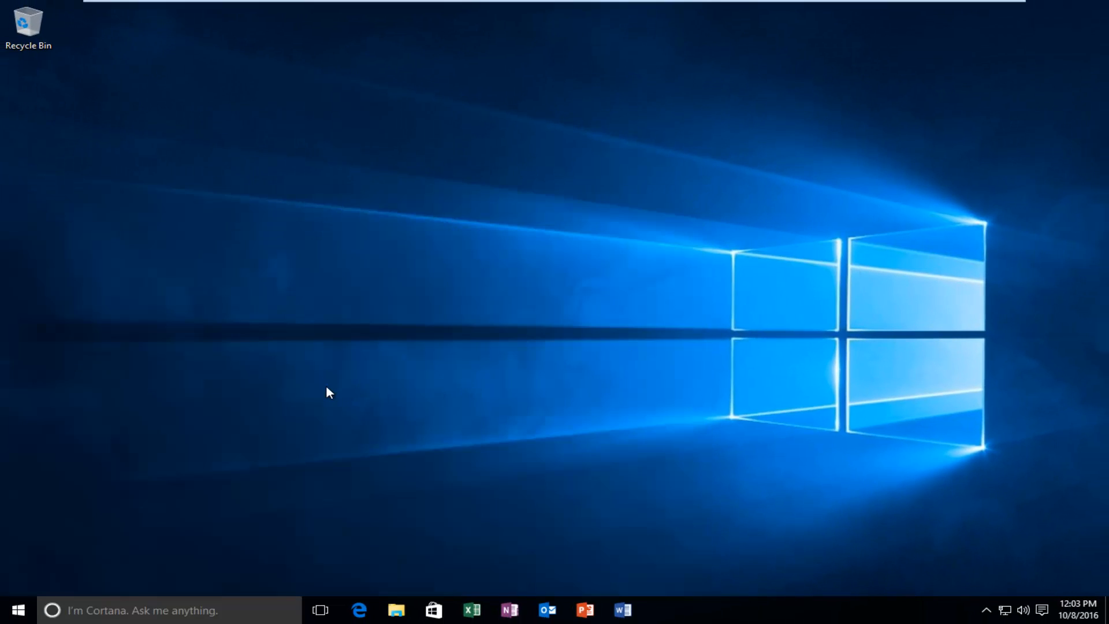